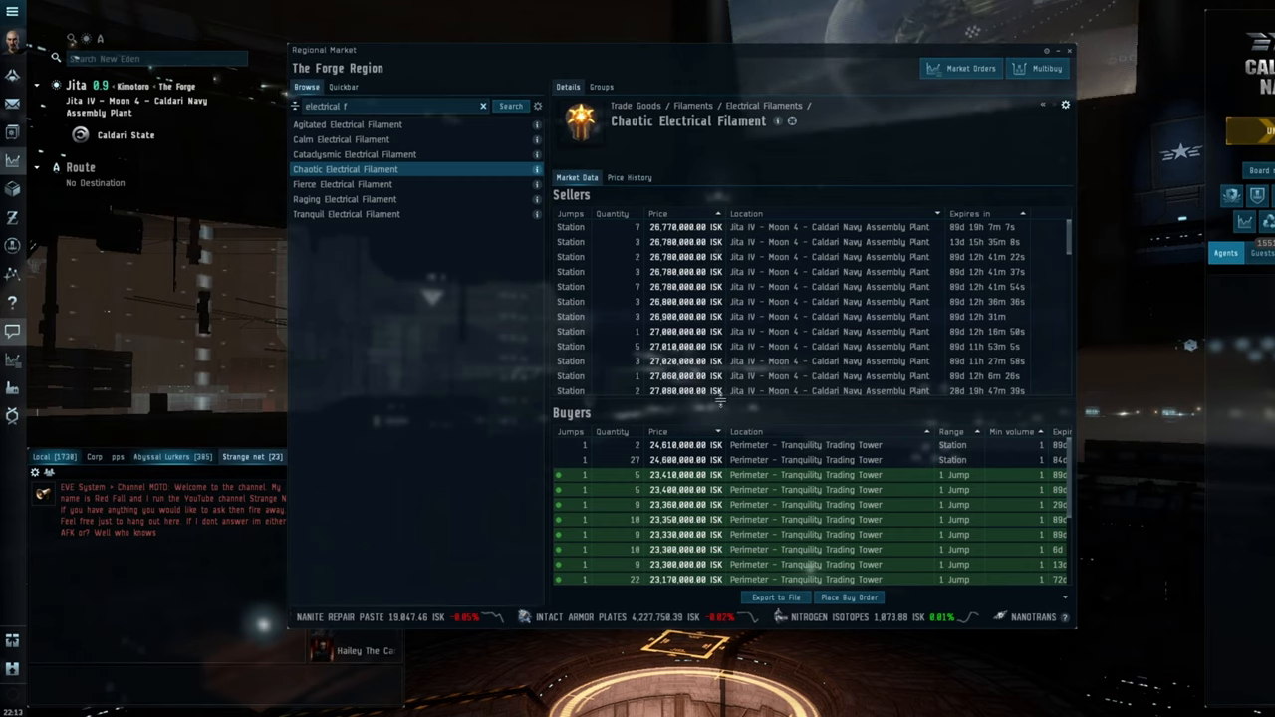
Step: View the Chaotic Electrical Filament price history, then return to its sell and buy orders
click(629, 177)
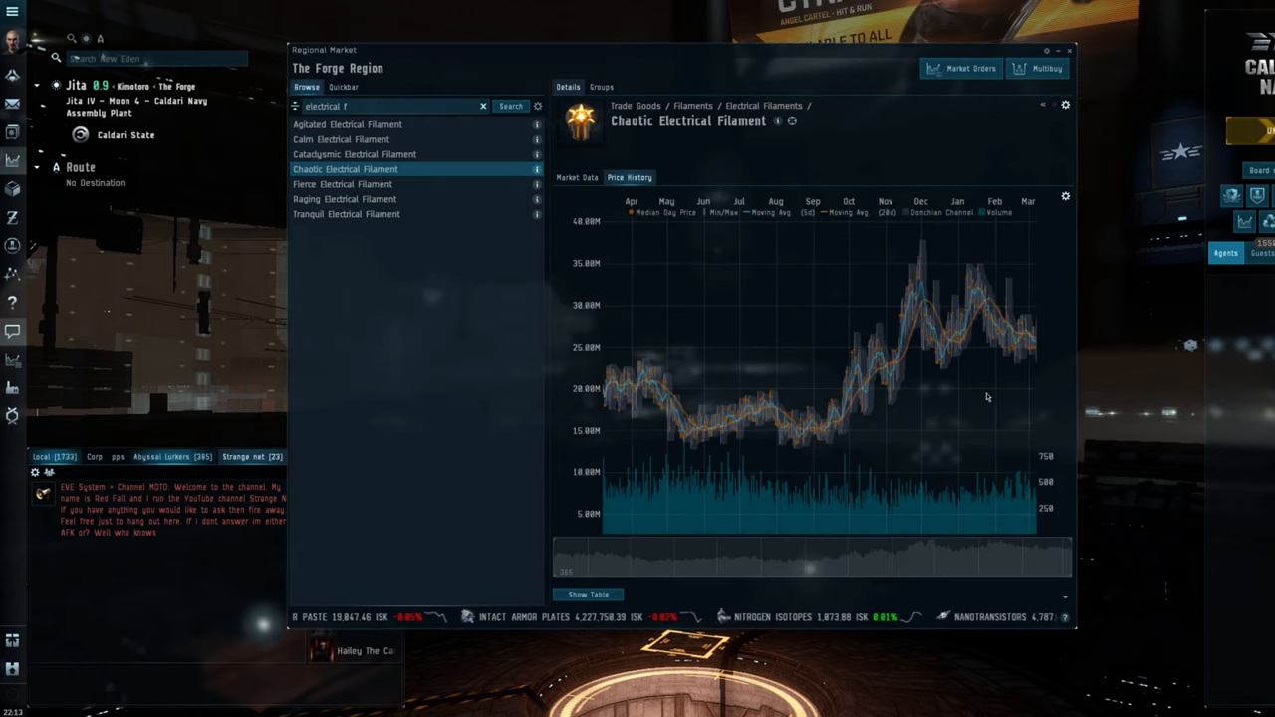
click(576, 177)
text(dark)
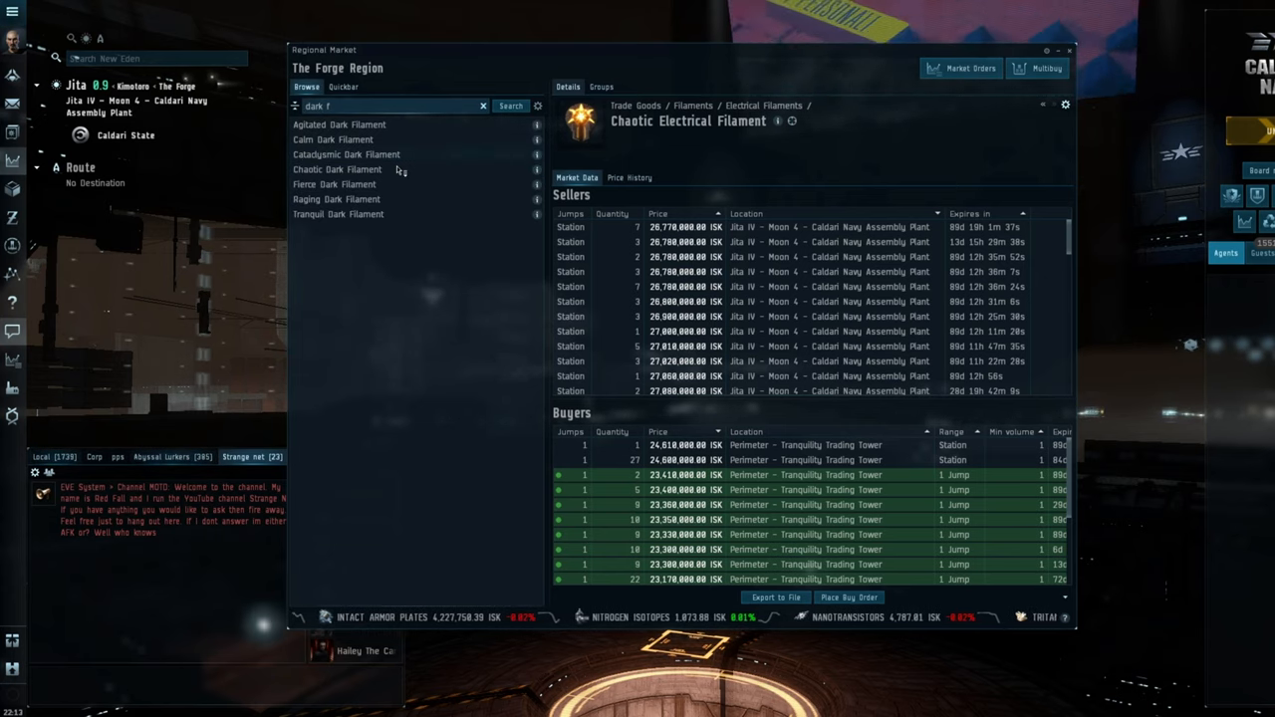
Step: Show the Fierce Dark Filament orders and close the Regional Market window
click(335, 185)
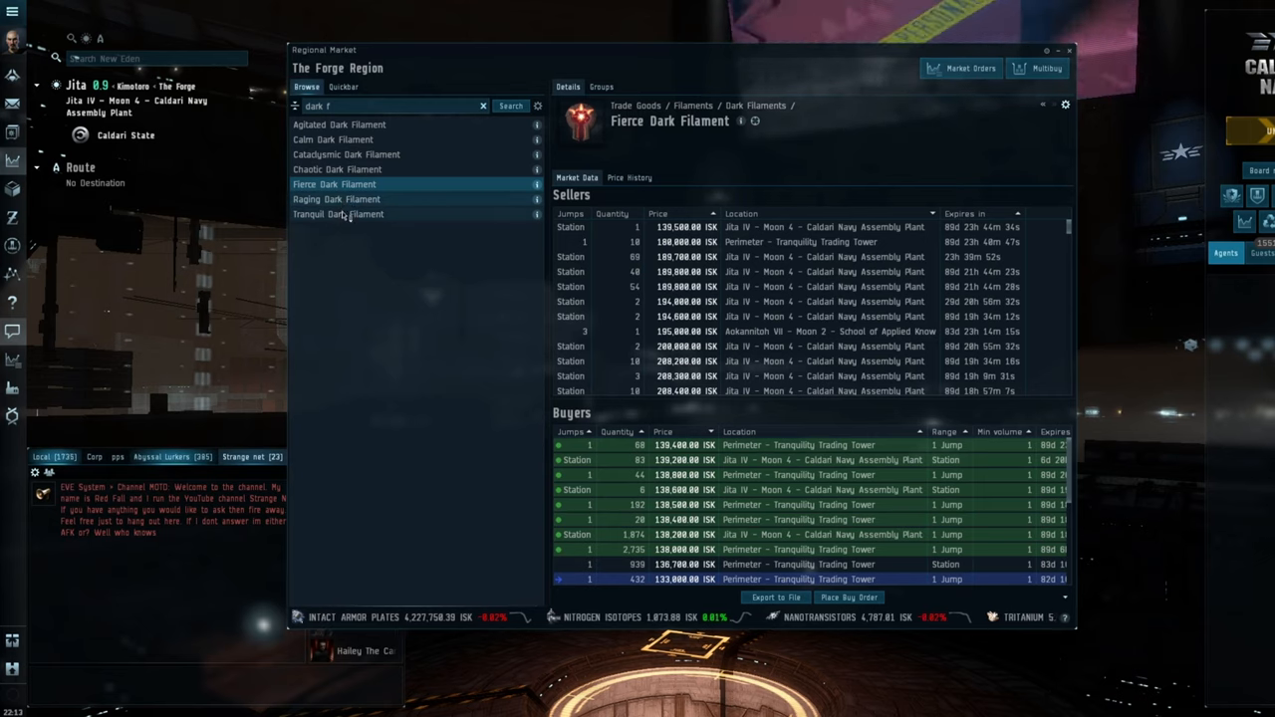
click(337, 169)
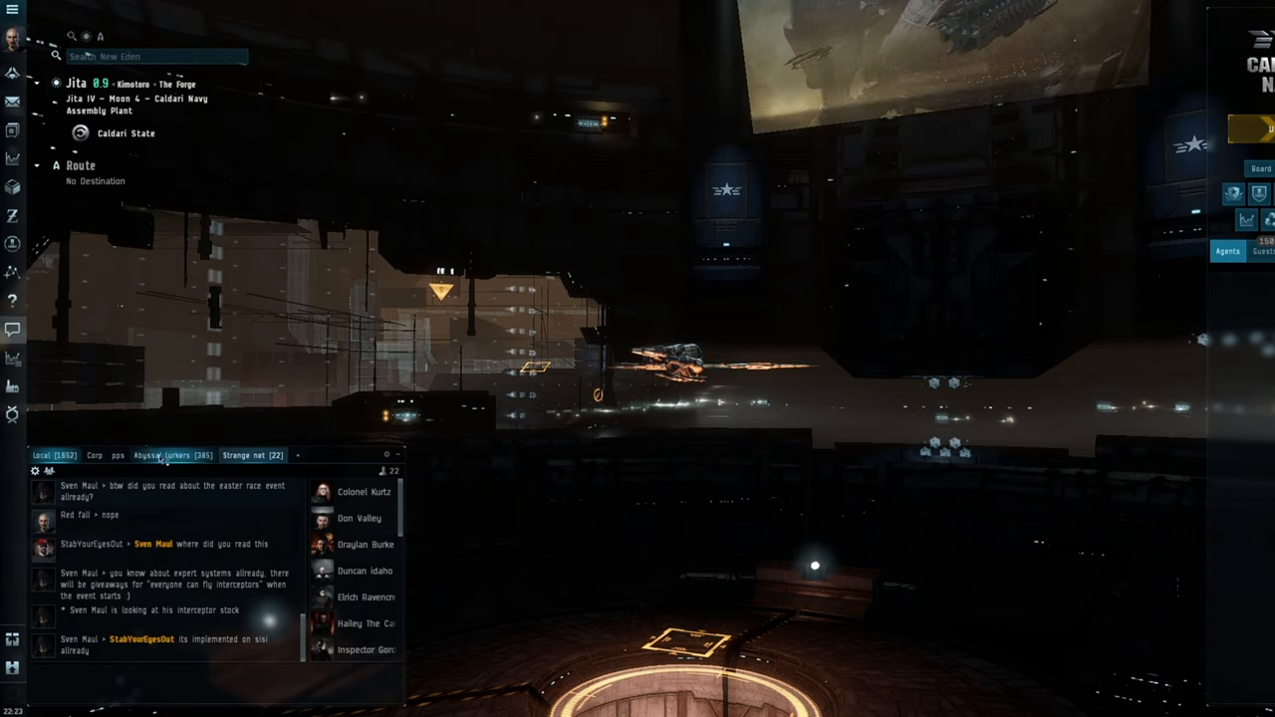
click(253, 455)
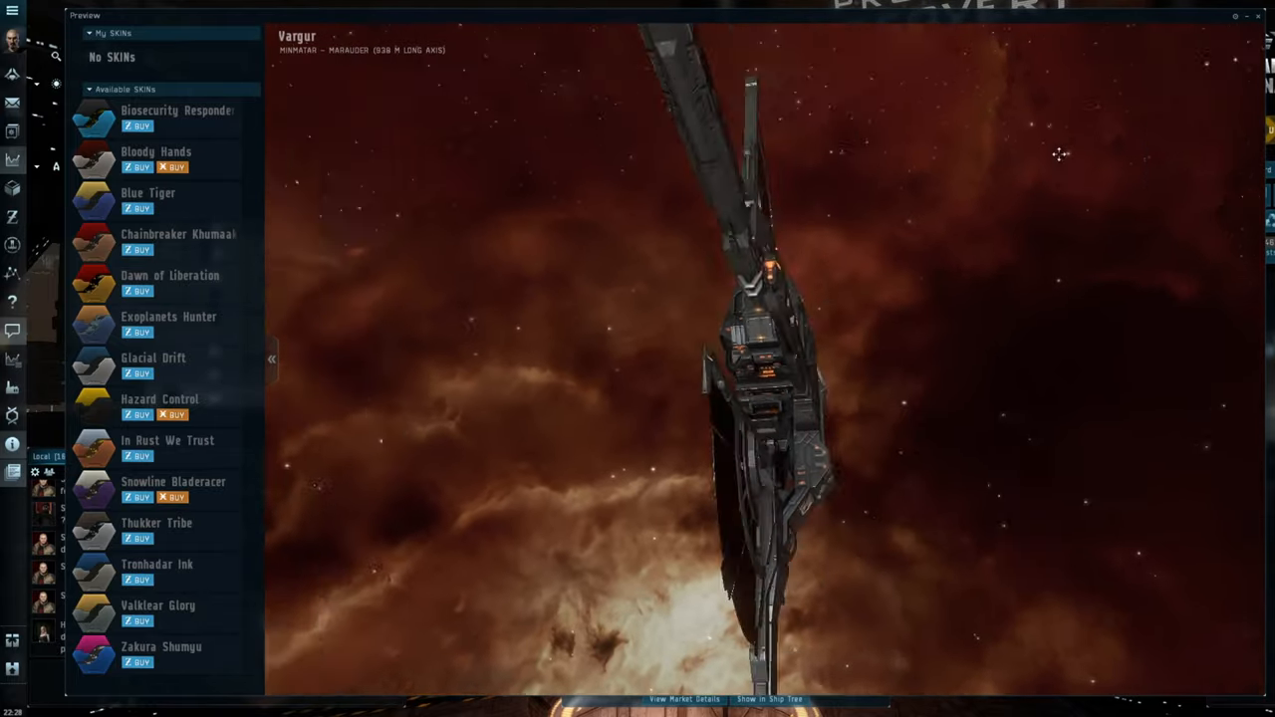
Step: Rotate the Vargur preview model round to its side profile
drag(1061, 154, 921, 210)
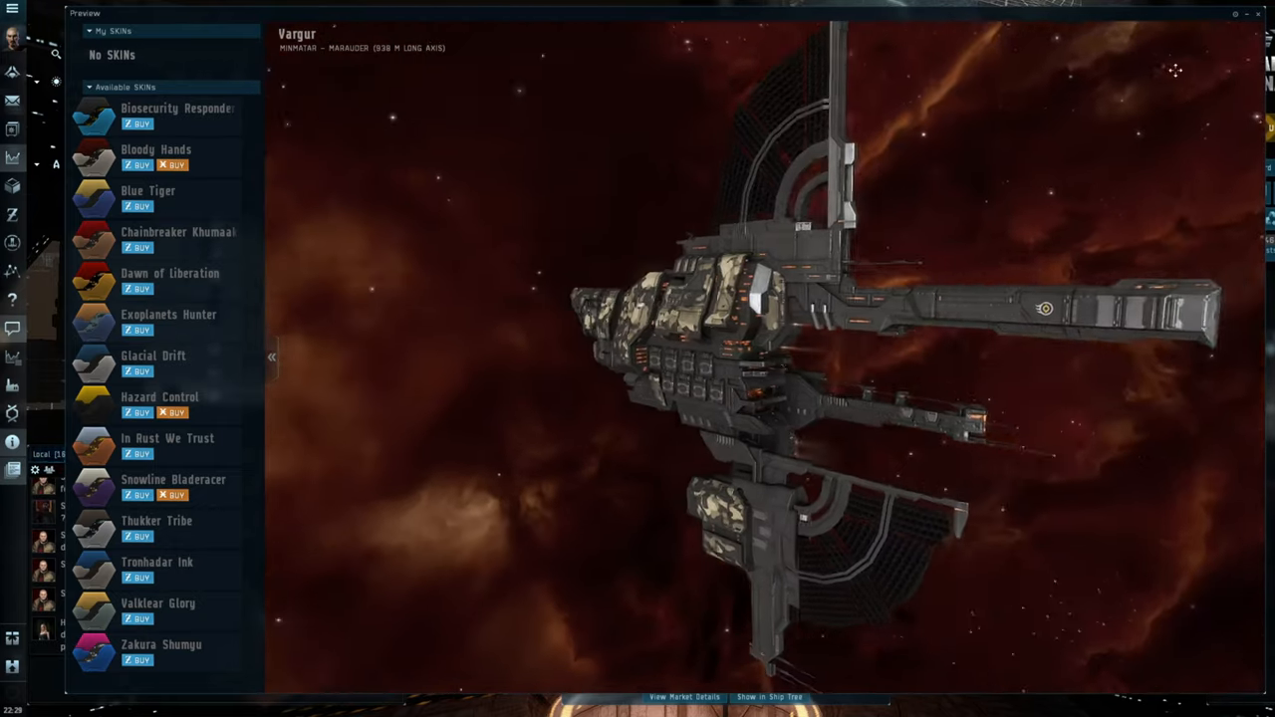
drag(1176, 70, 1121, 65)
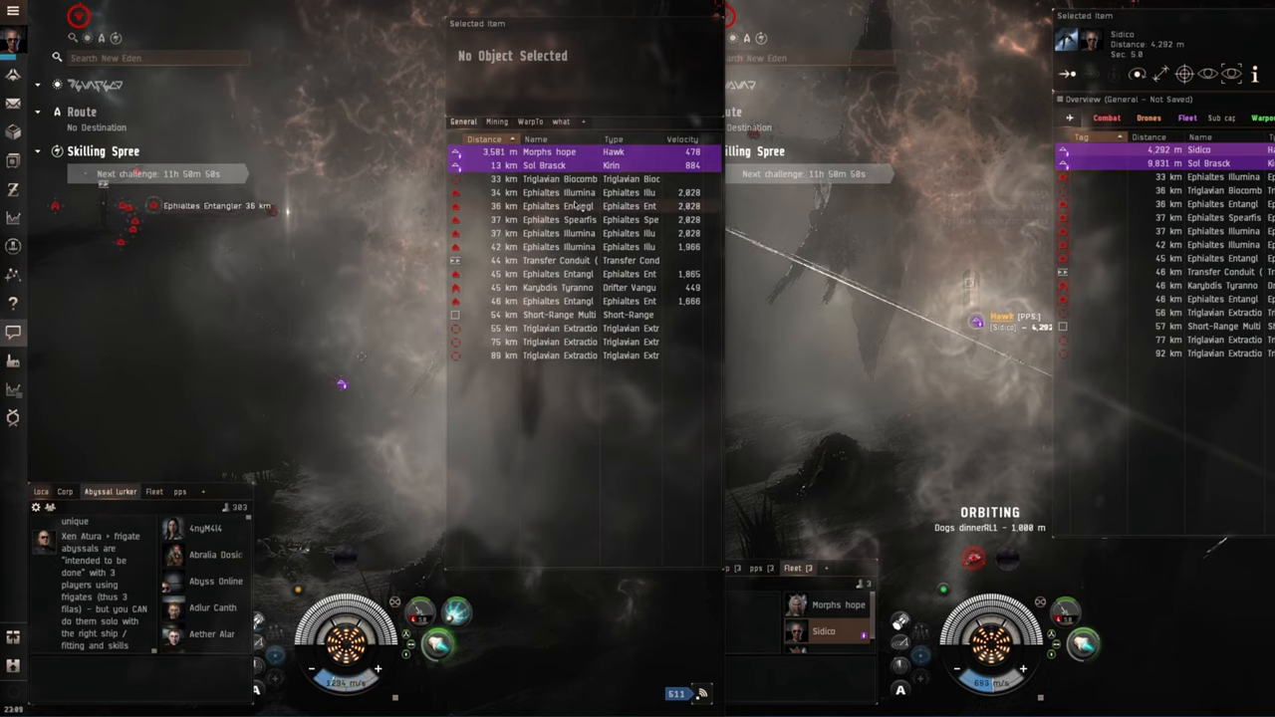
Step: Set the second ship orbiting its fleet mate at 1,000 m
click(558, 206)
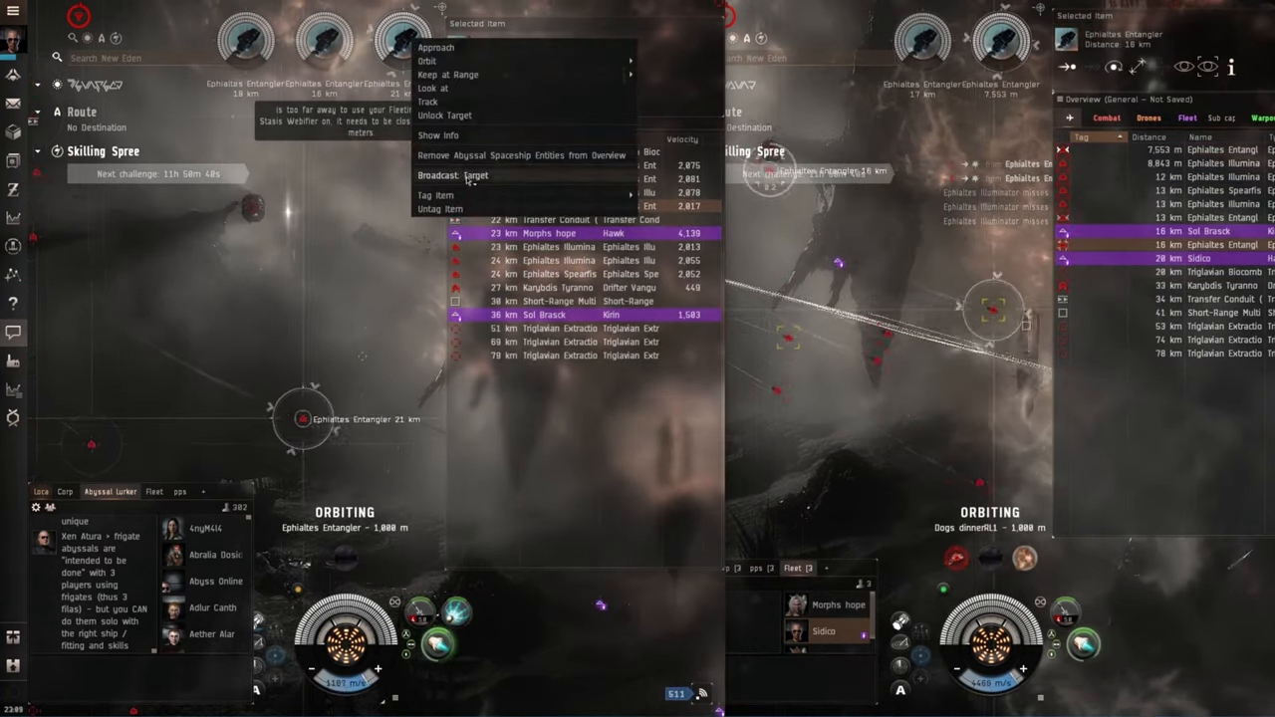
Step: Lock the Ephialtes Entanglers from the overview and clear the wave
click(437, 47)
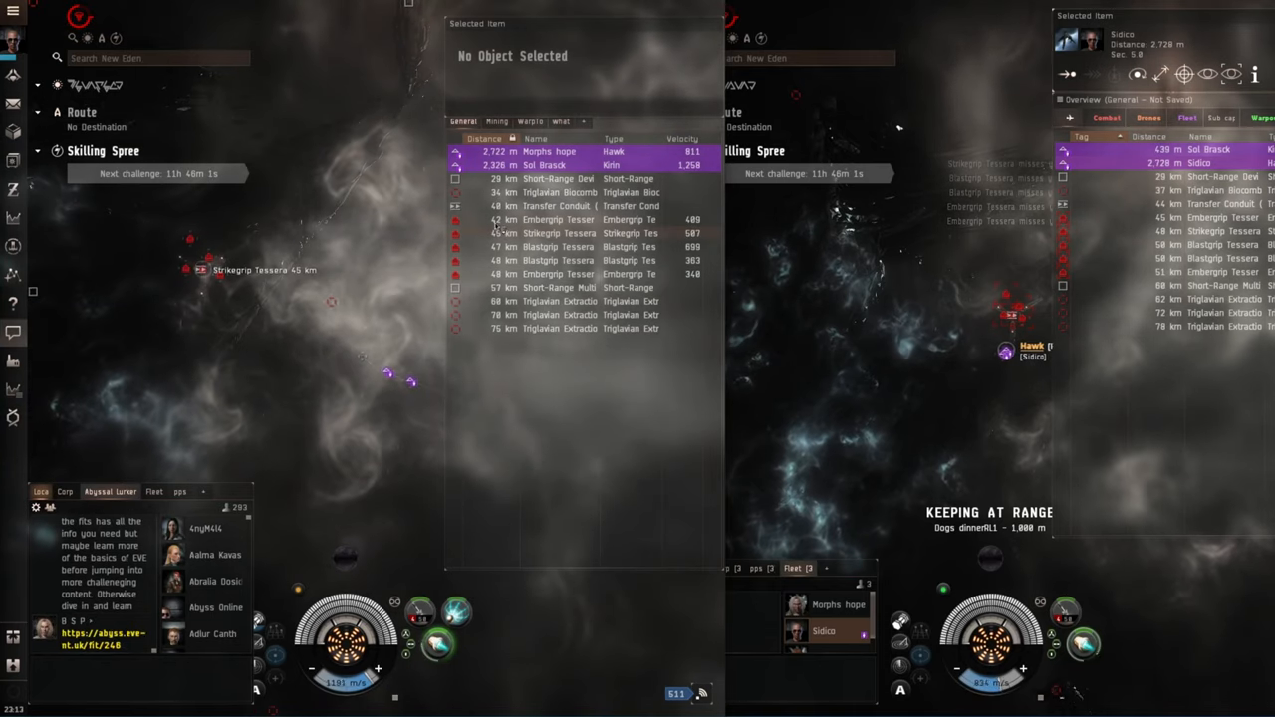
Step: Lock the Blastgrip, Strikegrip and Embergrip Tessera entities and orbit a Strikegrip at 7,500 m
click(558, 274)
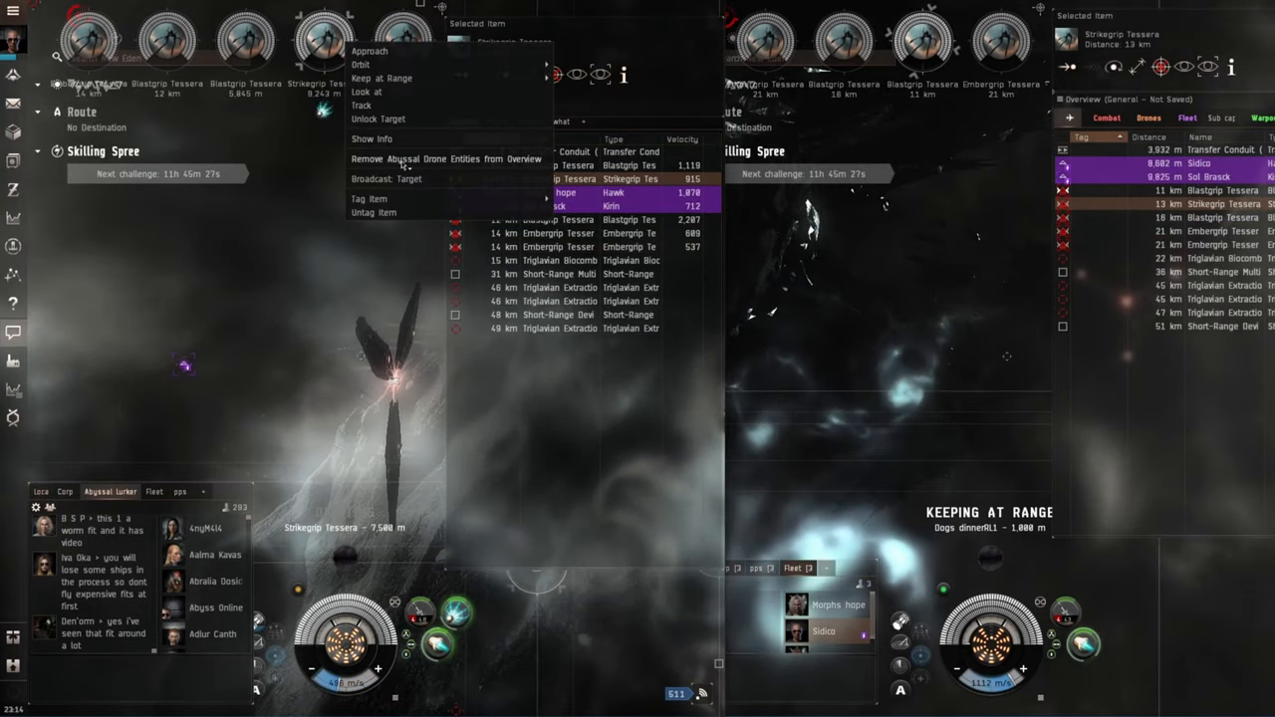
Step: Bring up the Blastgrip Tessera's action menu with its orbit distance choices
click(360, 64)
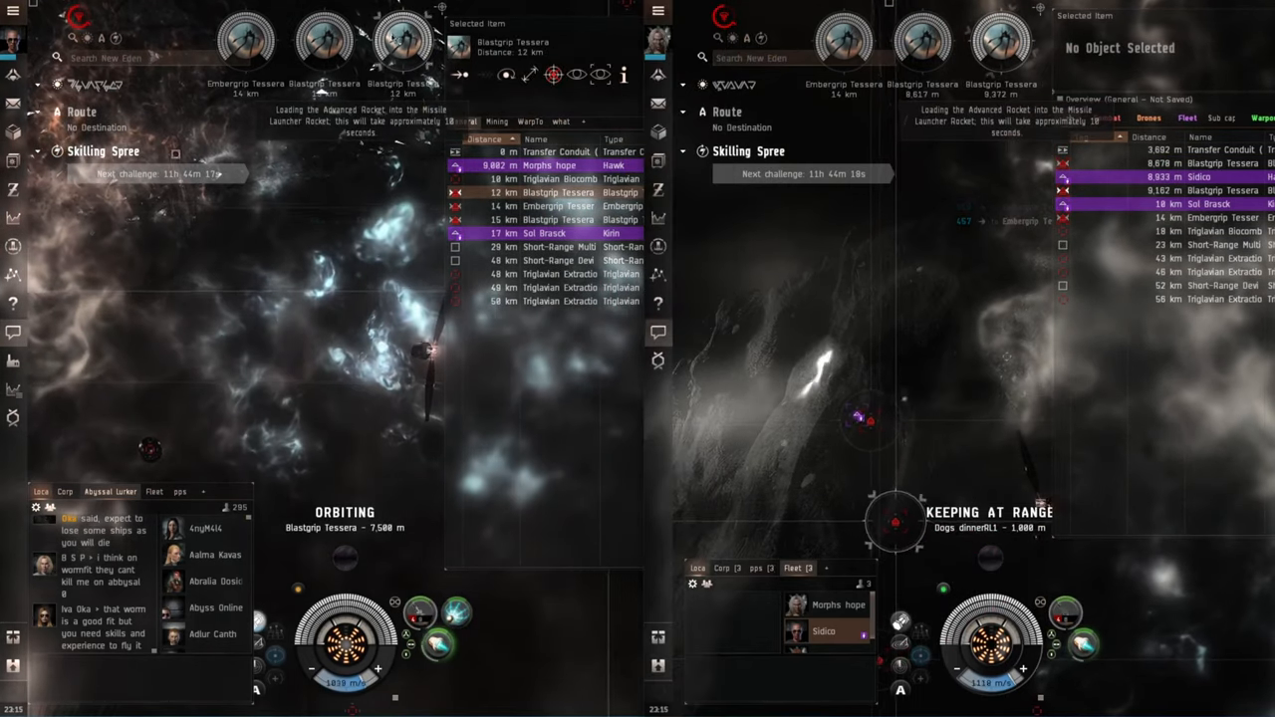
right_click(558, 193)
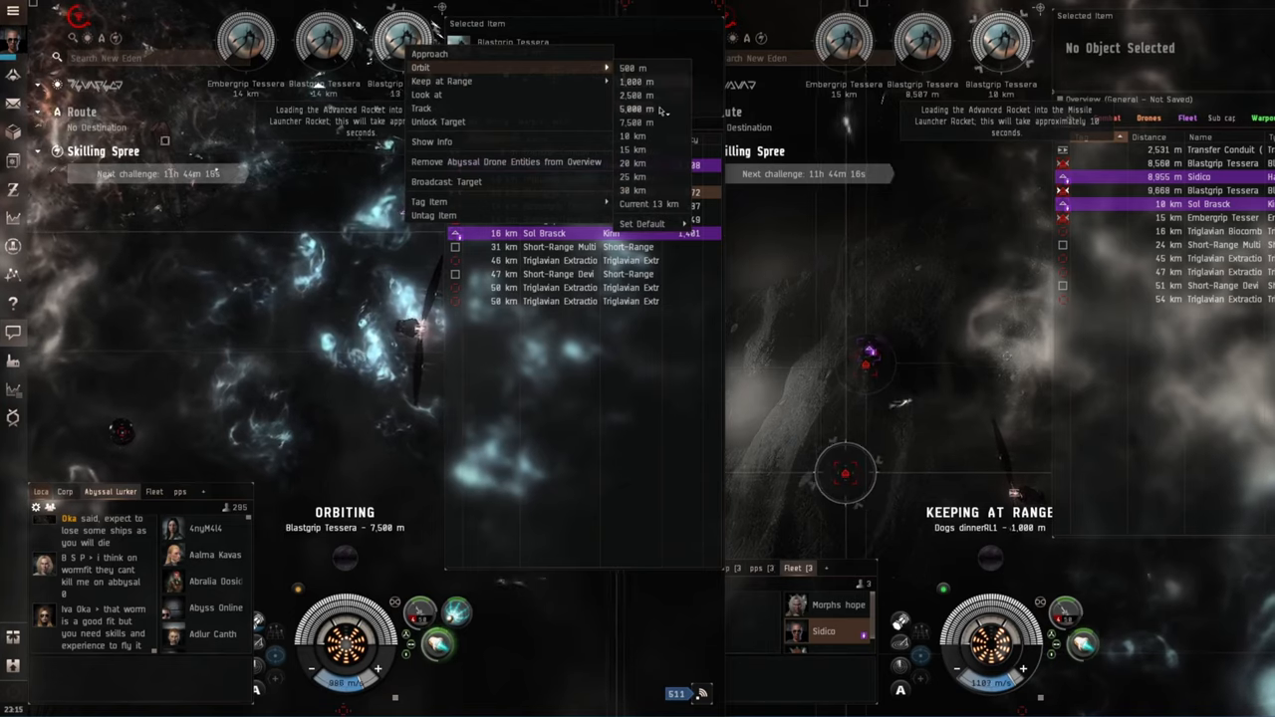